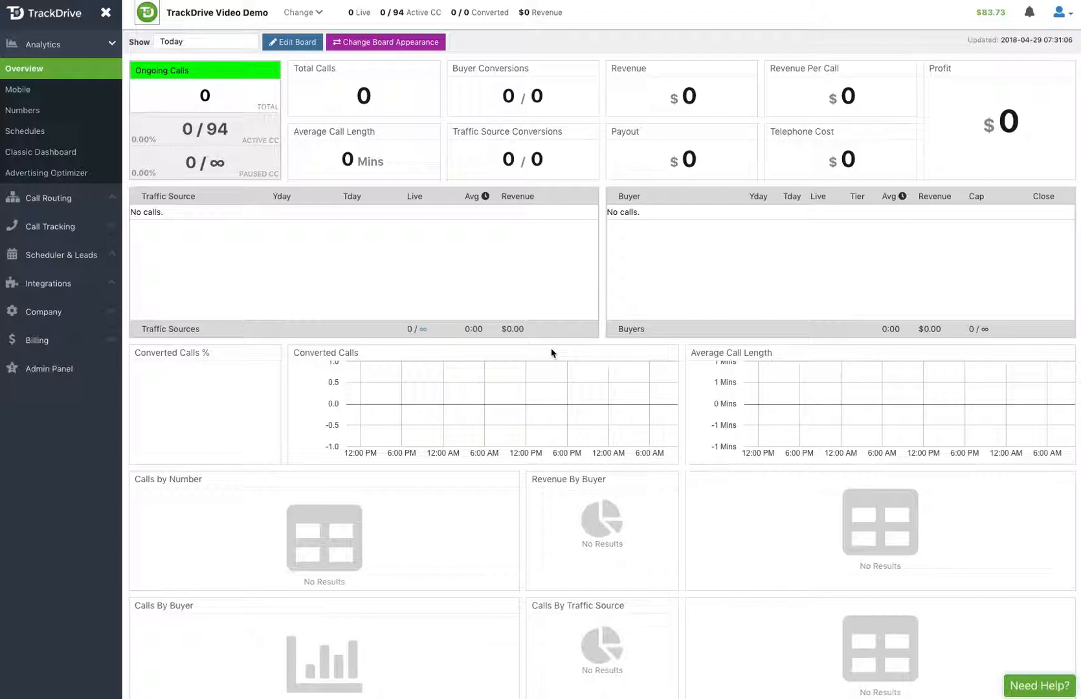
mouse_move(489, 571)
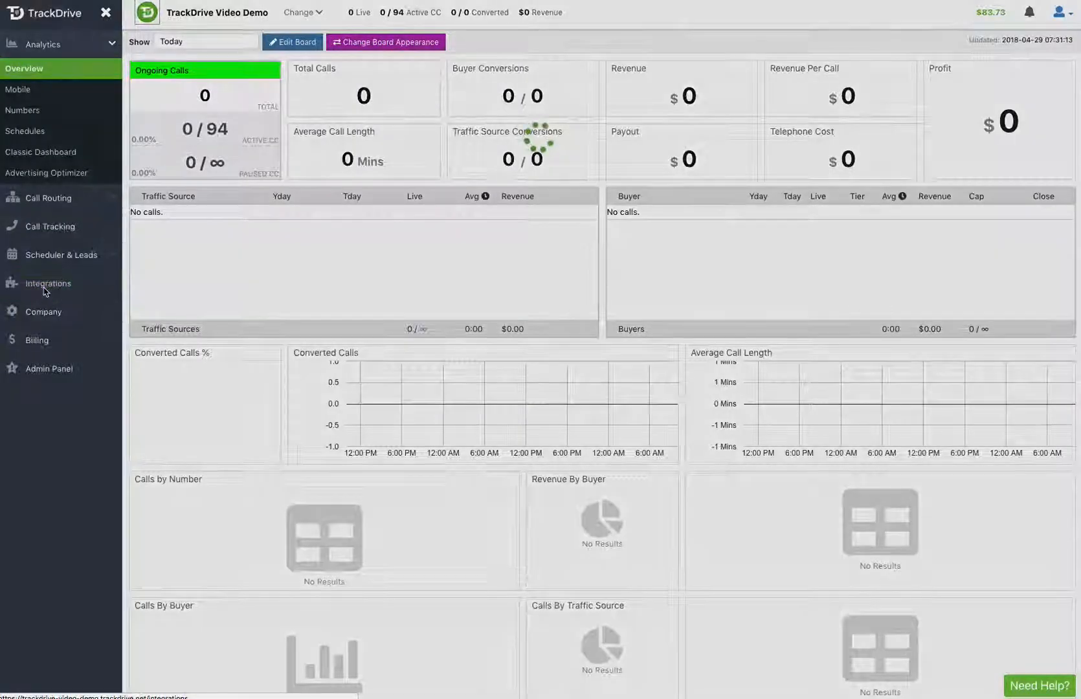
Go to Manage Integrations, listing Slack and Zadarma installed and Virtual Numbers available
click(47, 284)
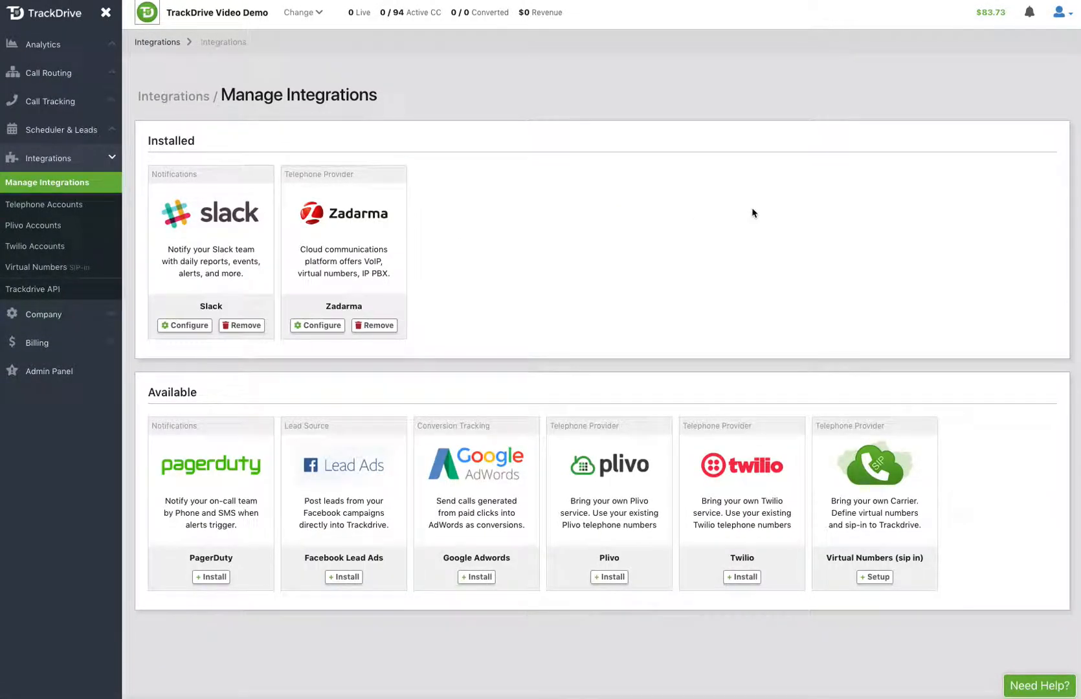
mouse_move(431, 268)
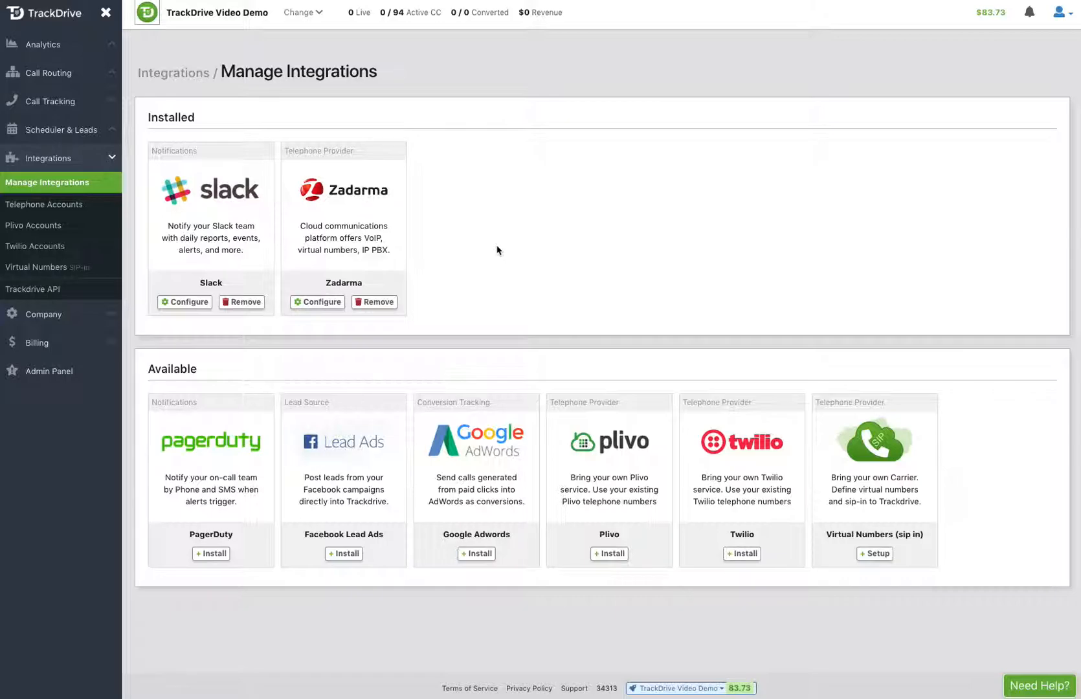
mouse_move(571, 263)
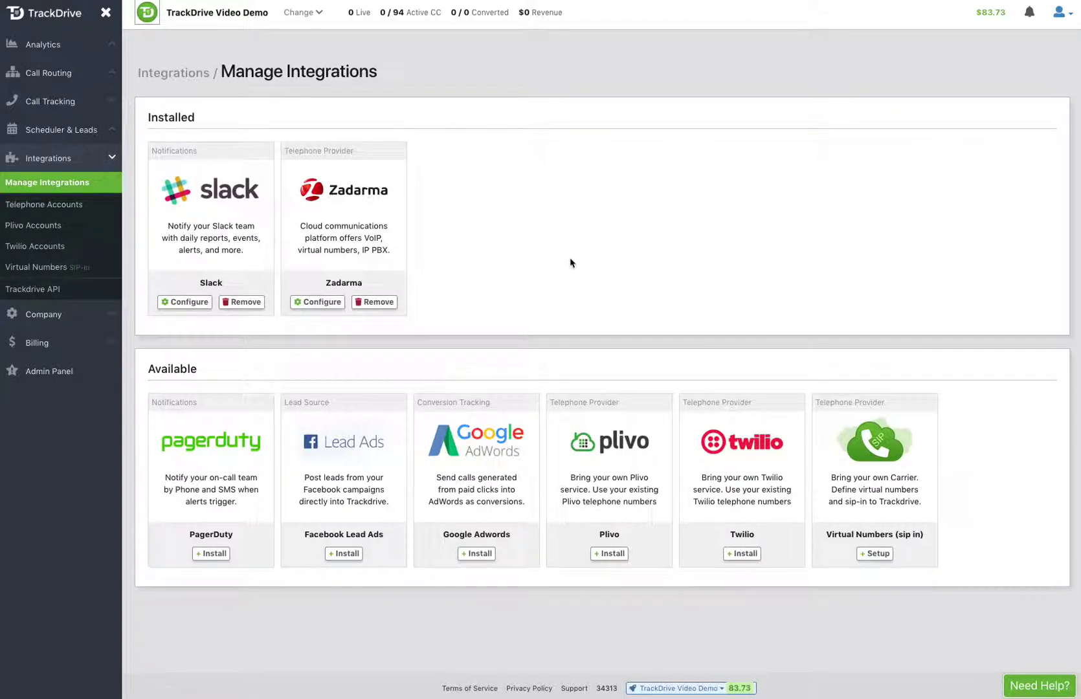
mouse_move(868, 450)
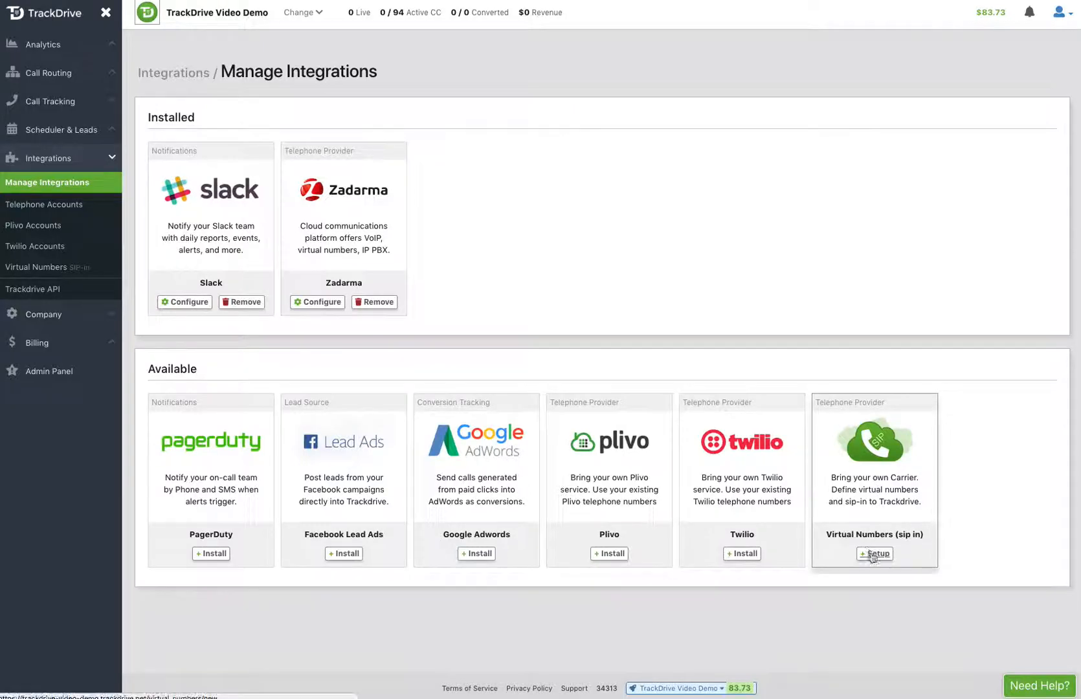
Start Virtual Numbers (sip in) setup, reaching the empty Add Virtual Numbers form
click(876, 555)
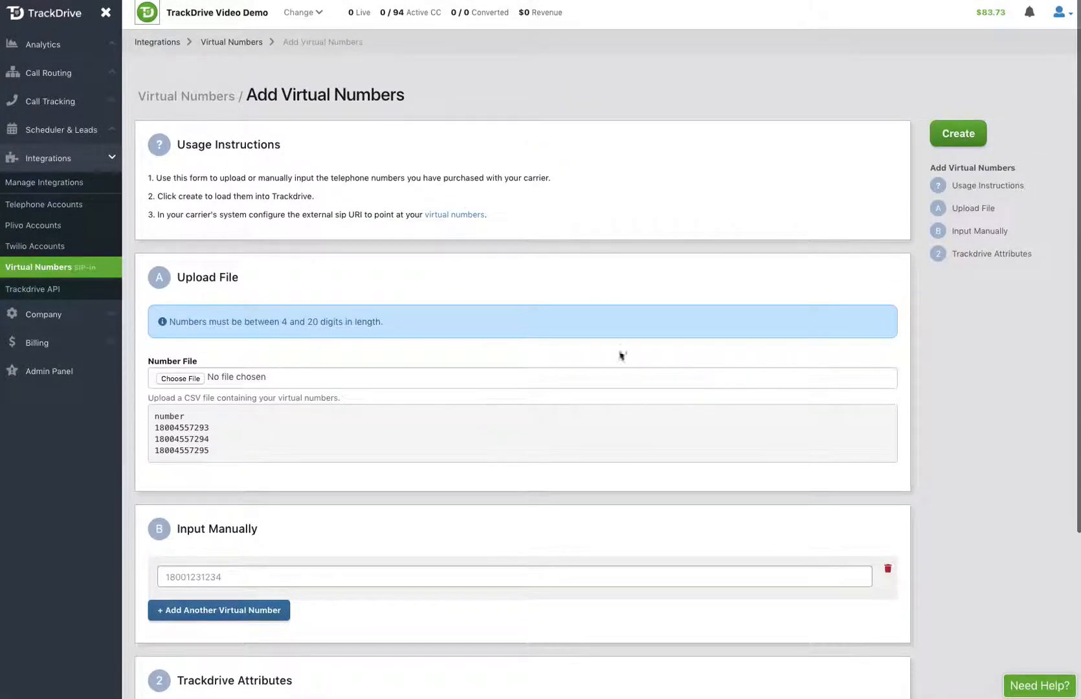
scroll(down, 3)
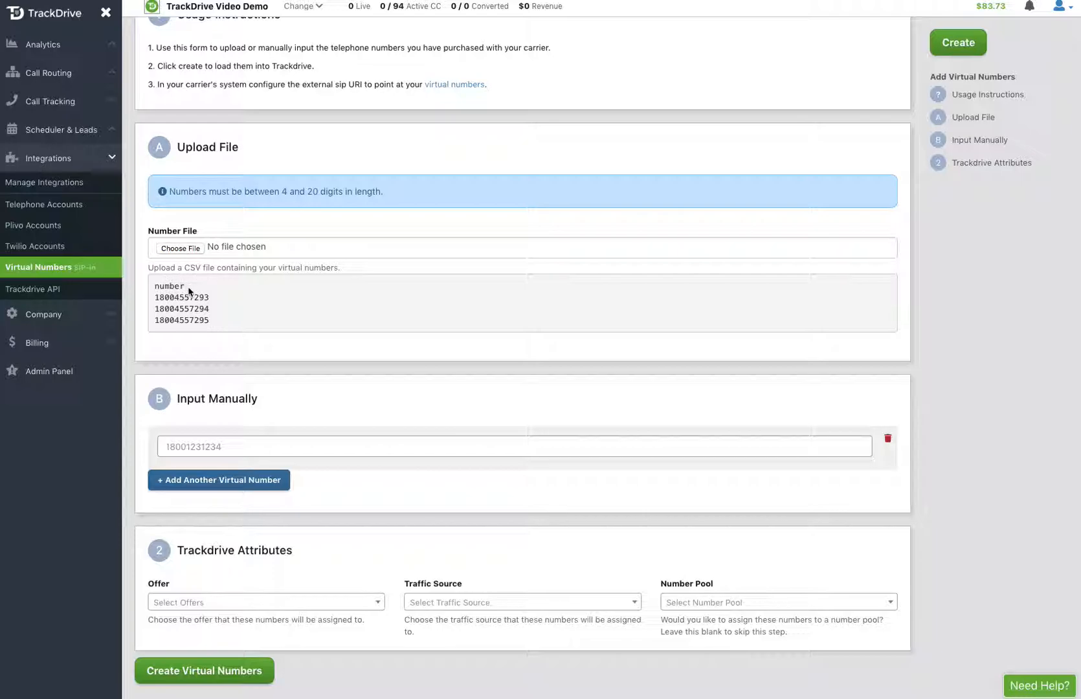
mouse_move(172, 287)
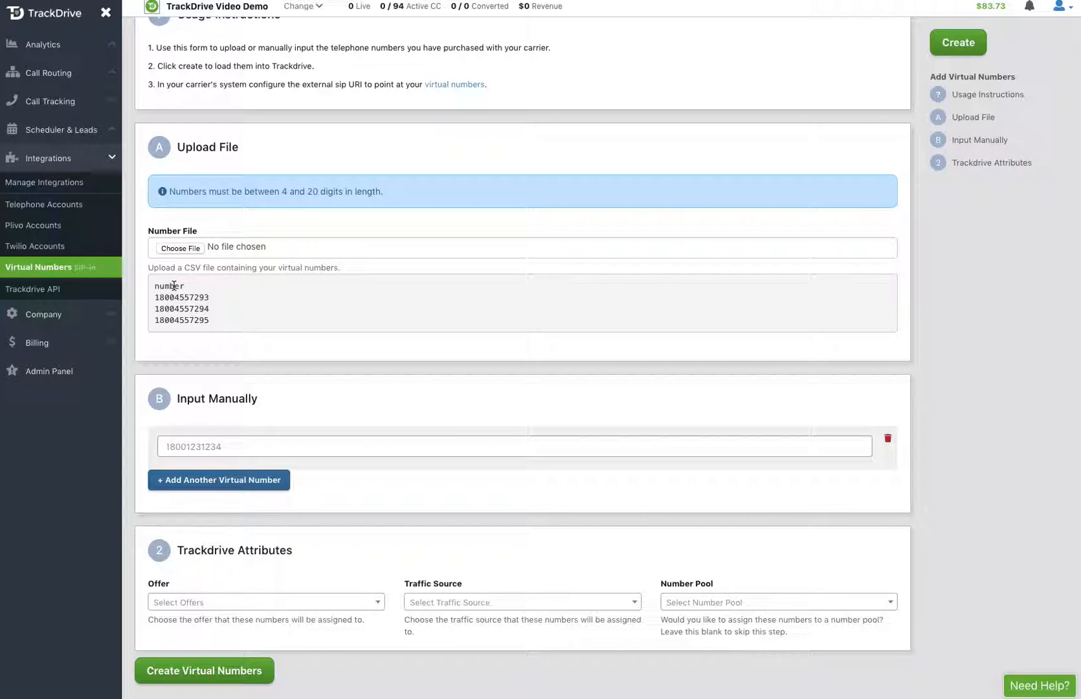
mouse_move(172, 339)
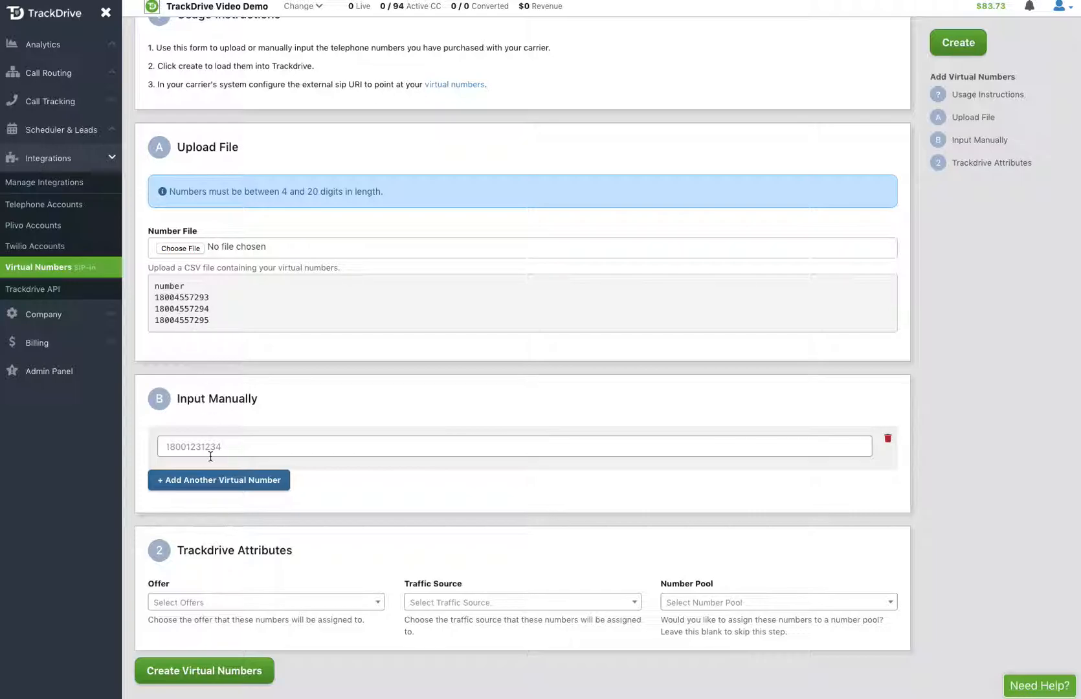
click(513, 457)
text(1719)
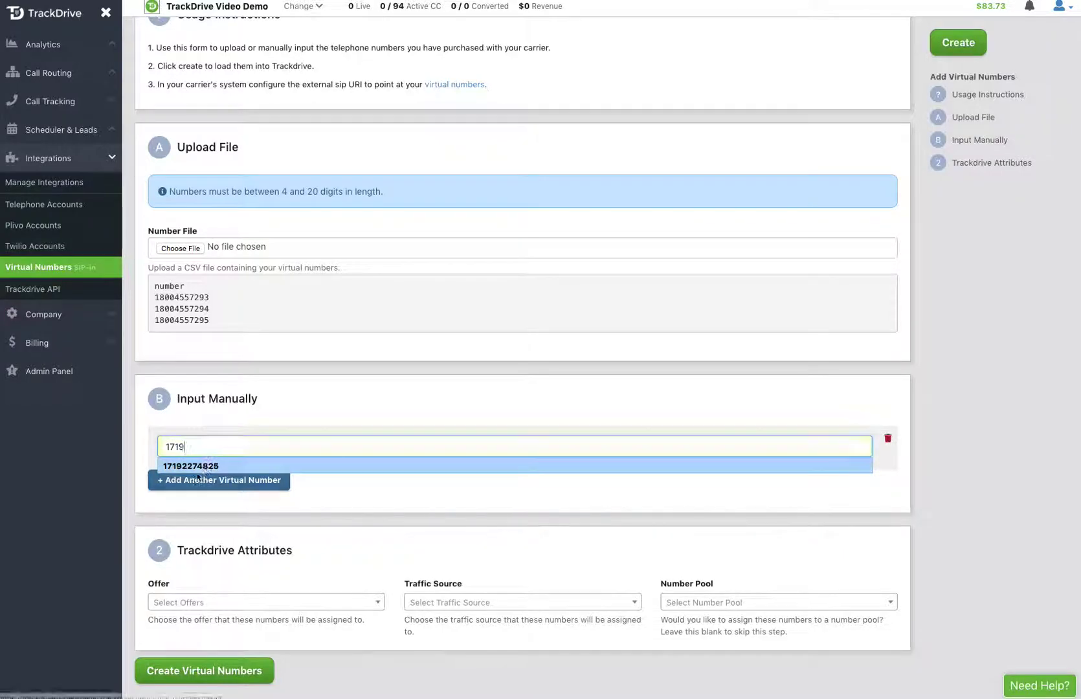
click(190, 466)
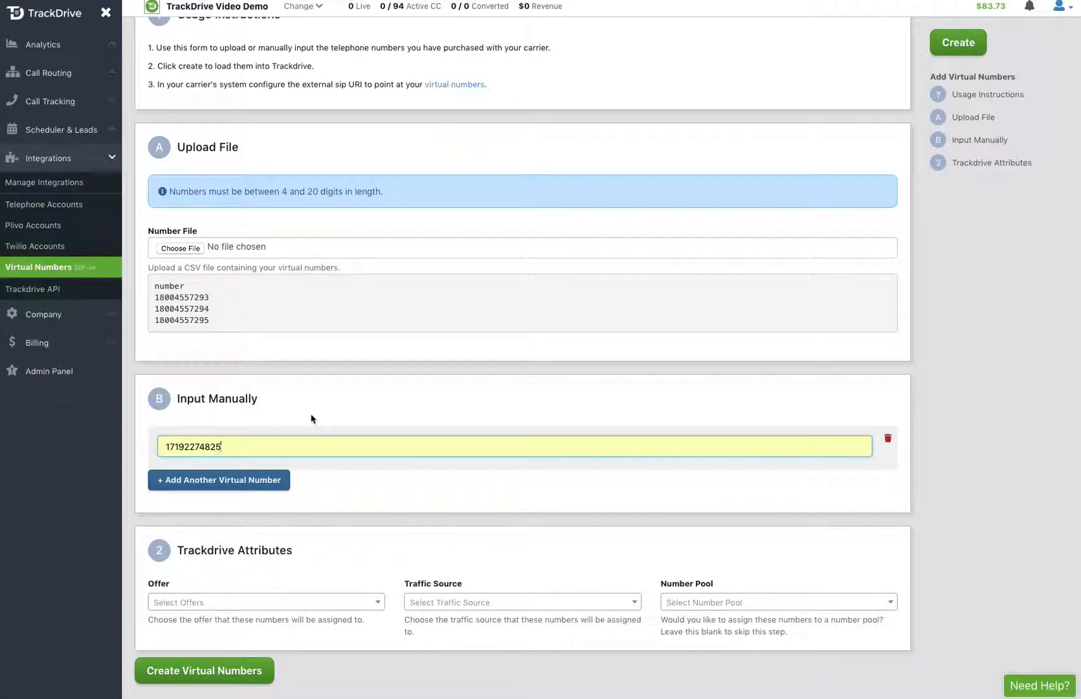
mouse_move(316, 414)
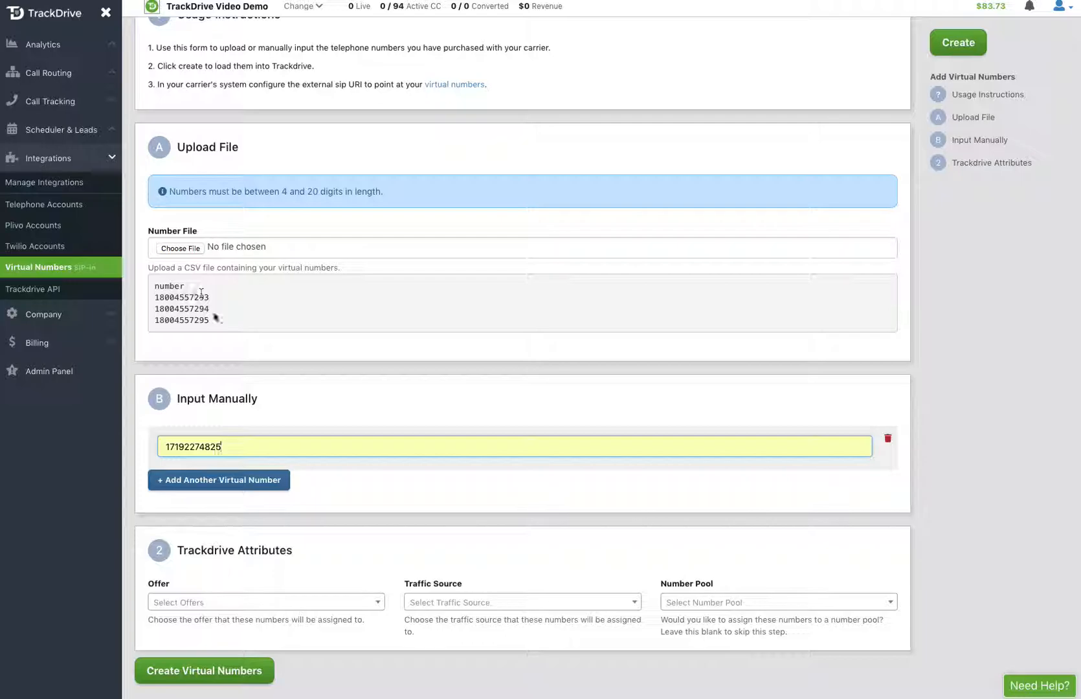
scroll(down, 3)
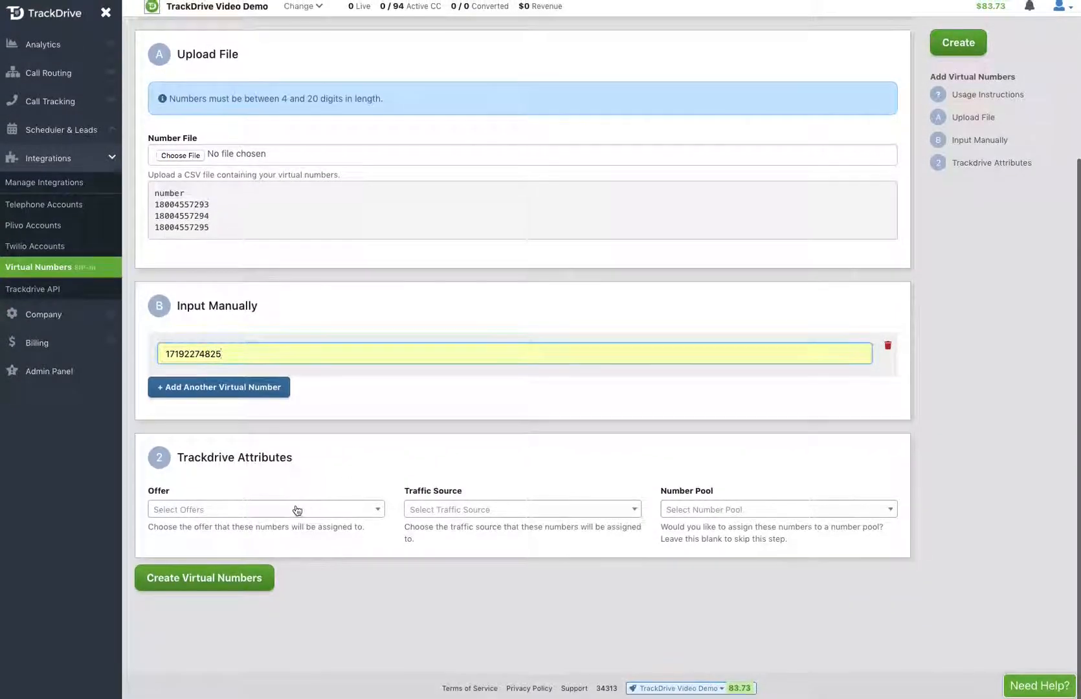
Assign offer SLC - Student Loan Consolidation to the number and create the virtual numbers
click(265, 510)
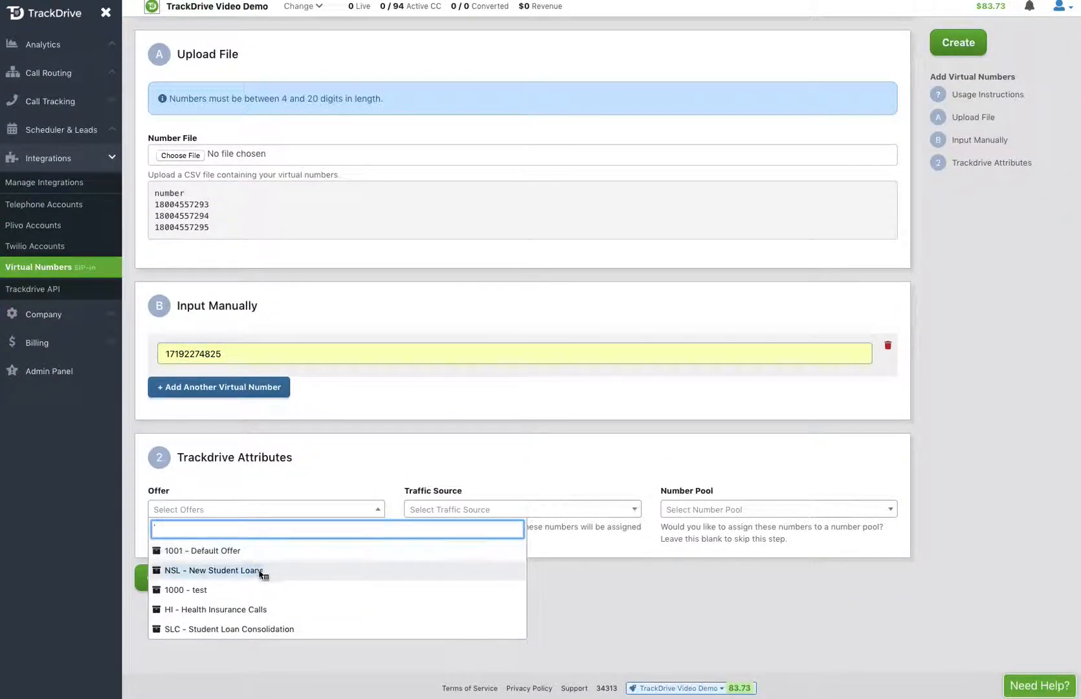
click(228, 630)
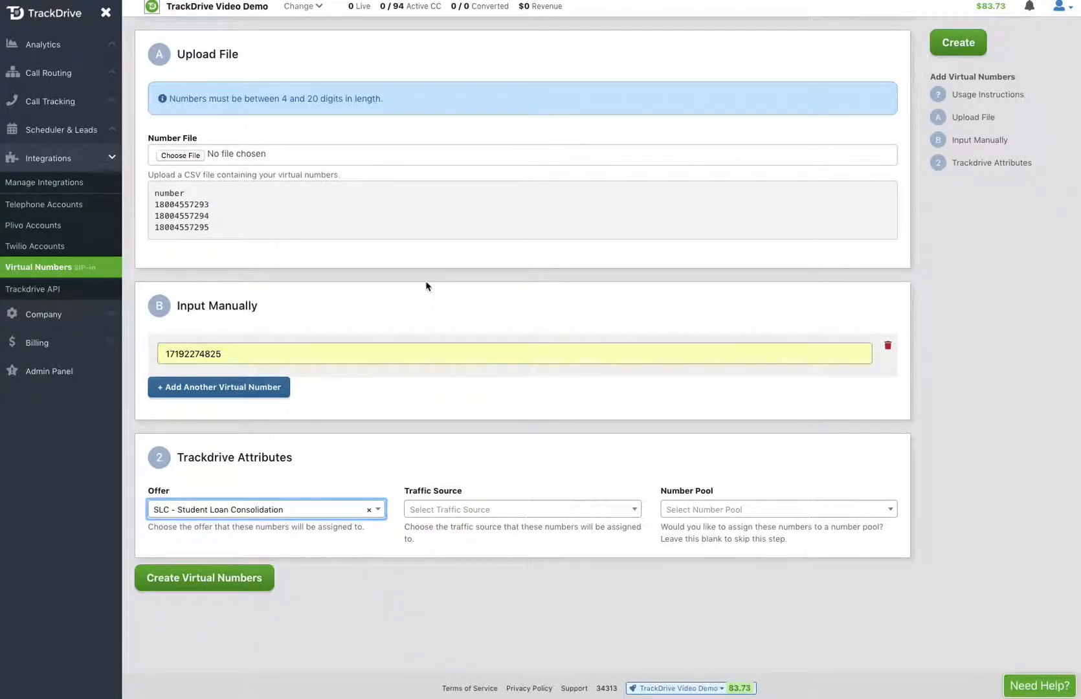
mouse_move(241, 231)
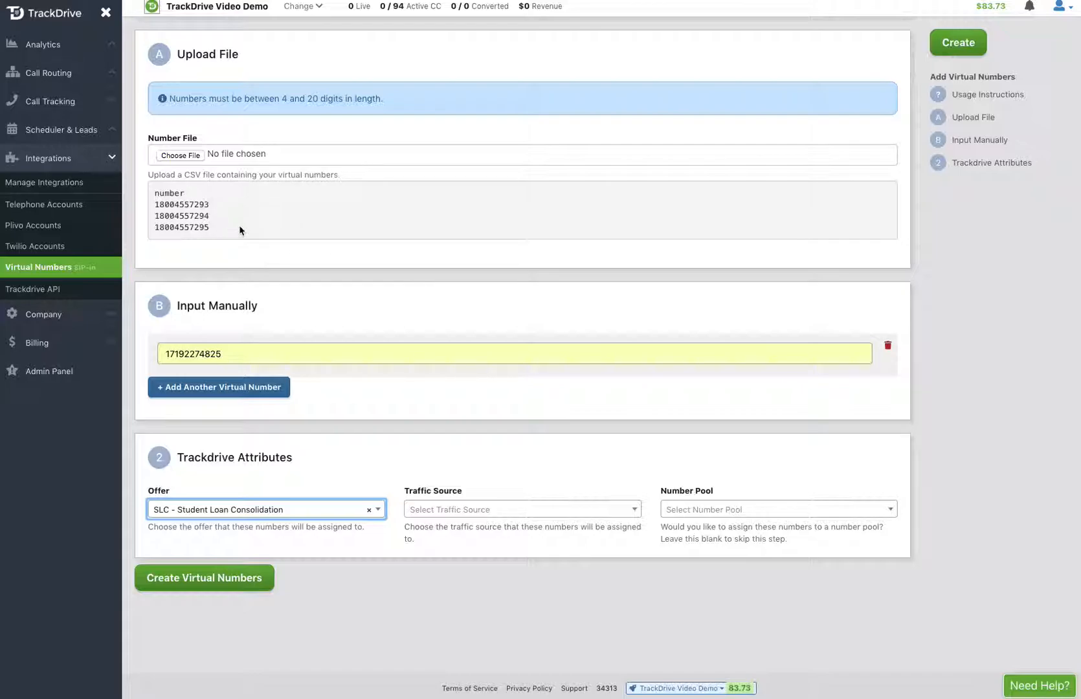
mouse_move(654, 471)
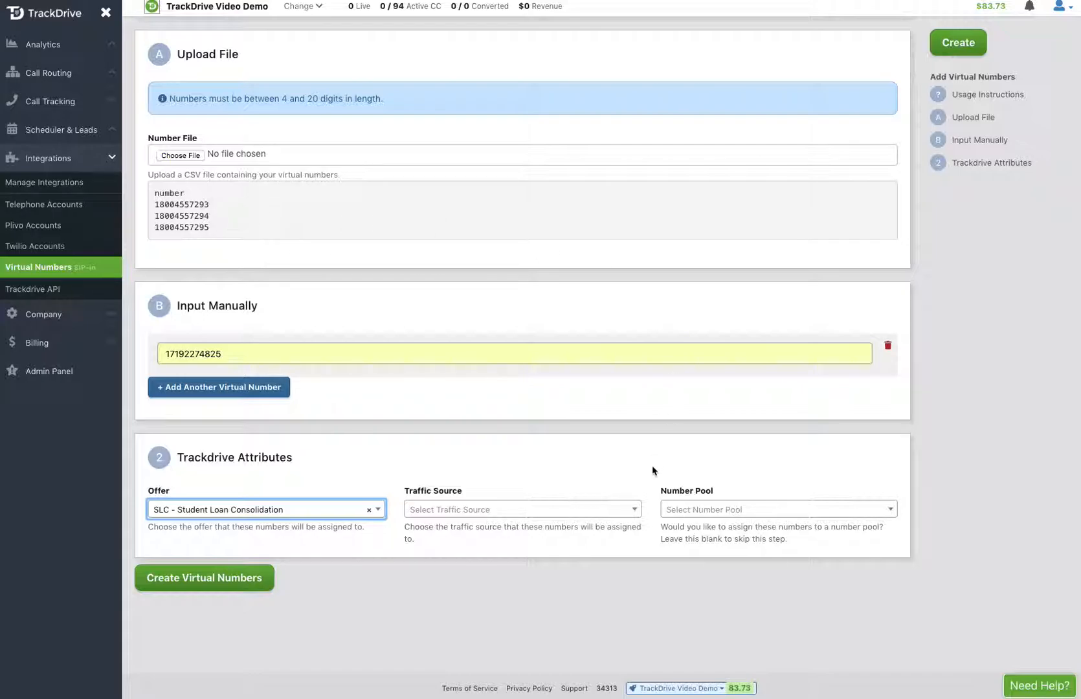
mouse_move(699, 519)
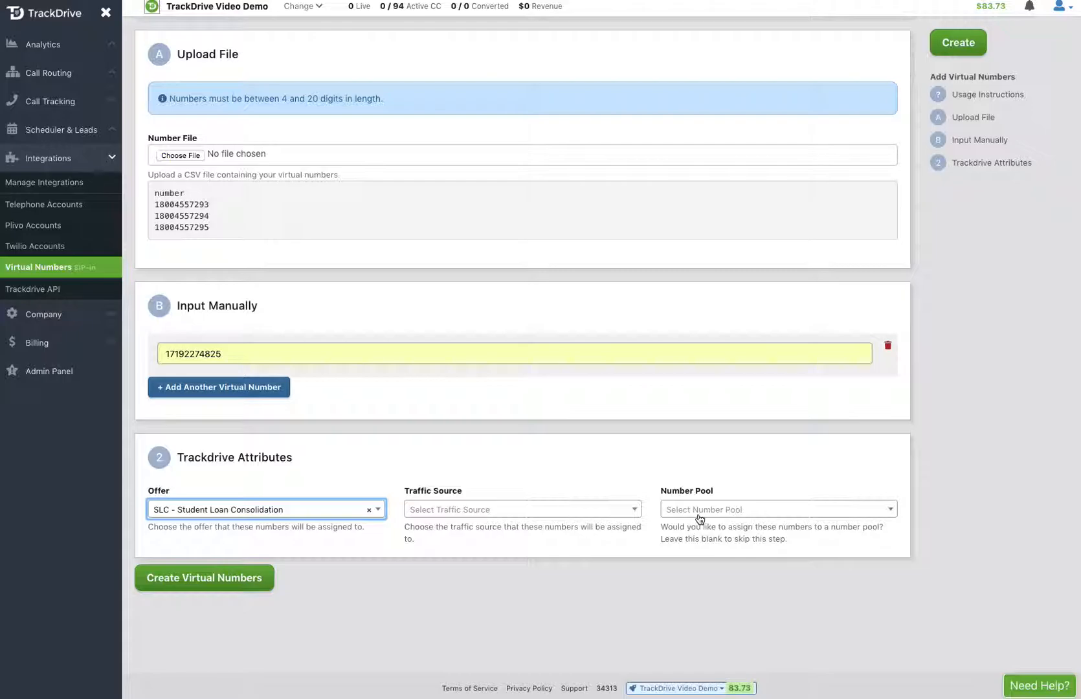
mouse_move(668, 552)
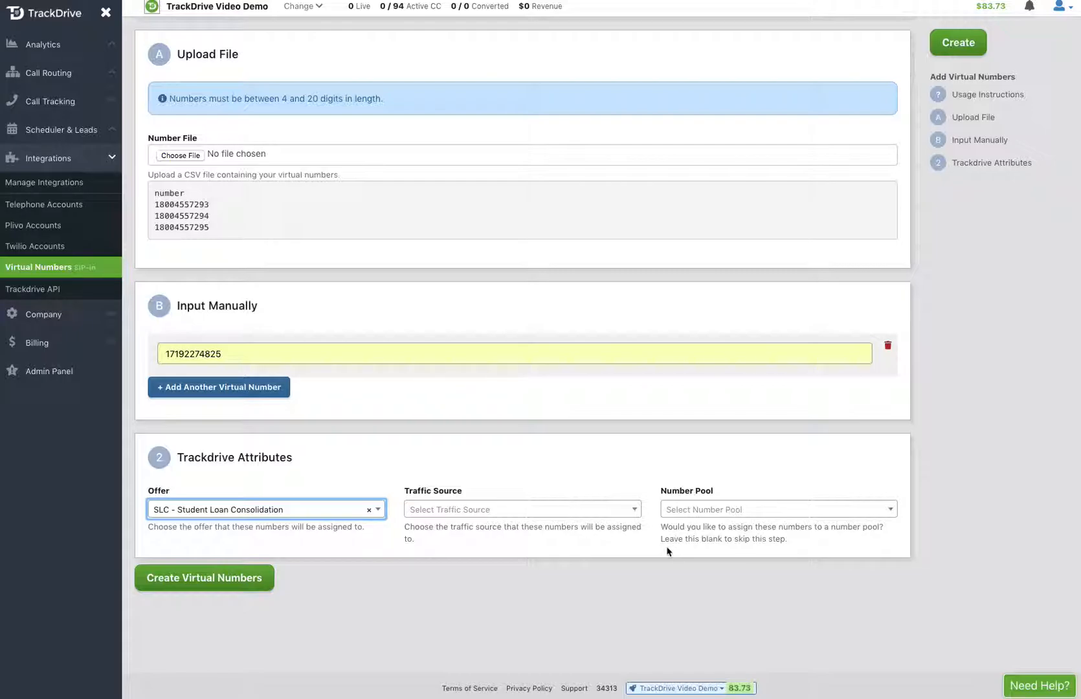
mouse_move(652, 552)
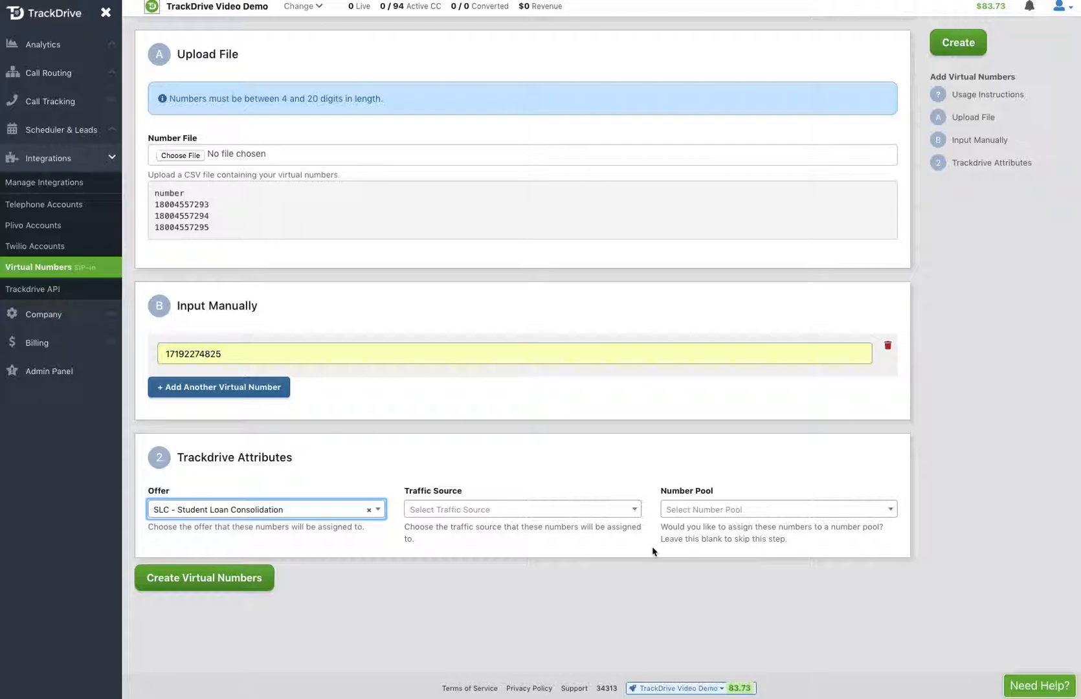
mouse_move(429, 561)
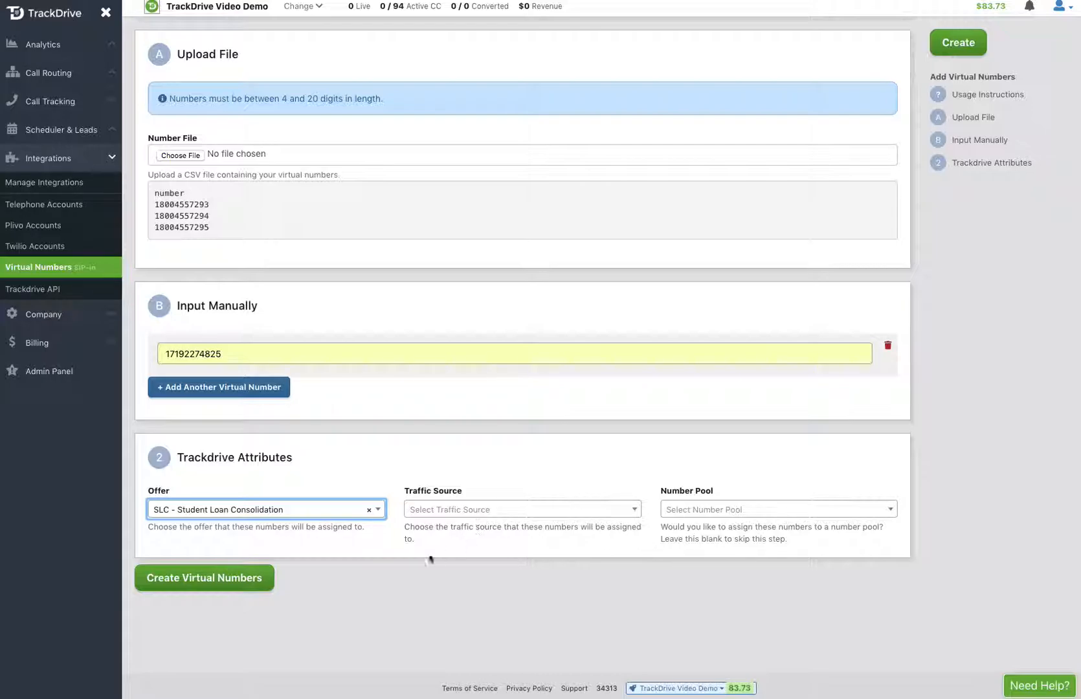
click(205, 577)
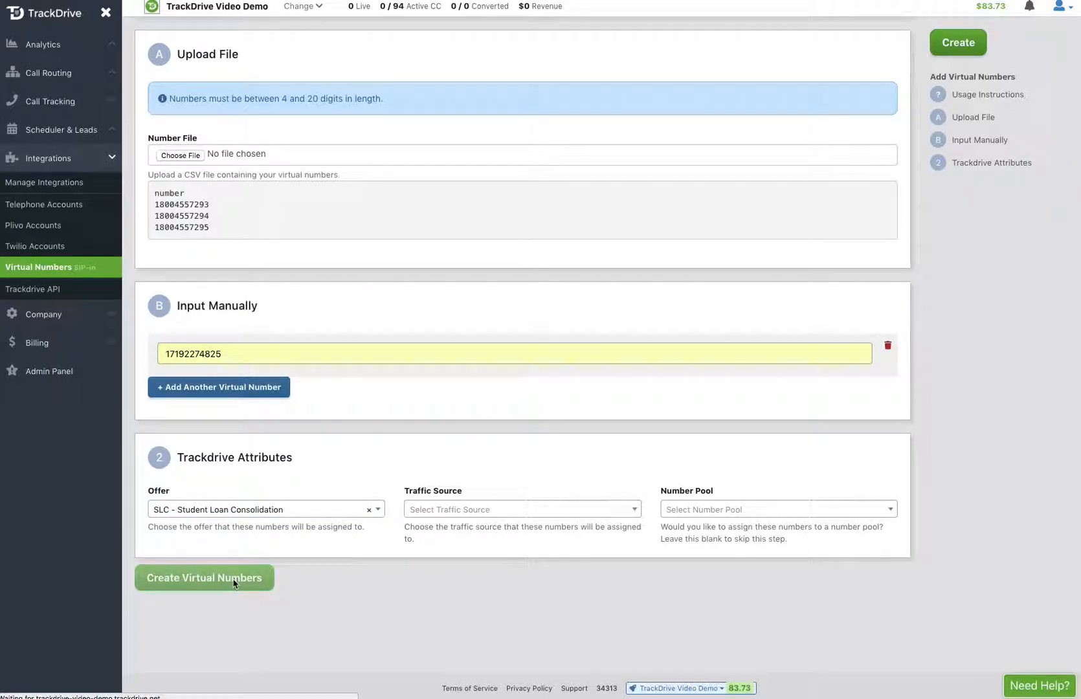
click(205, 578)
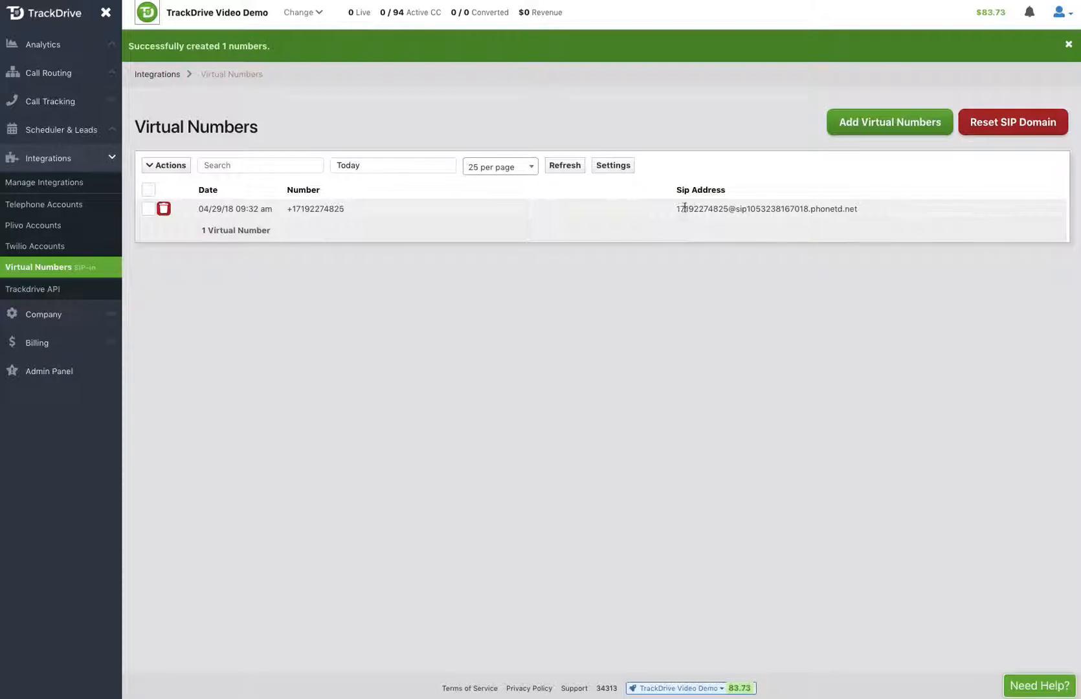
mouse_move(780, 214)
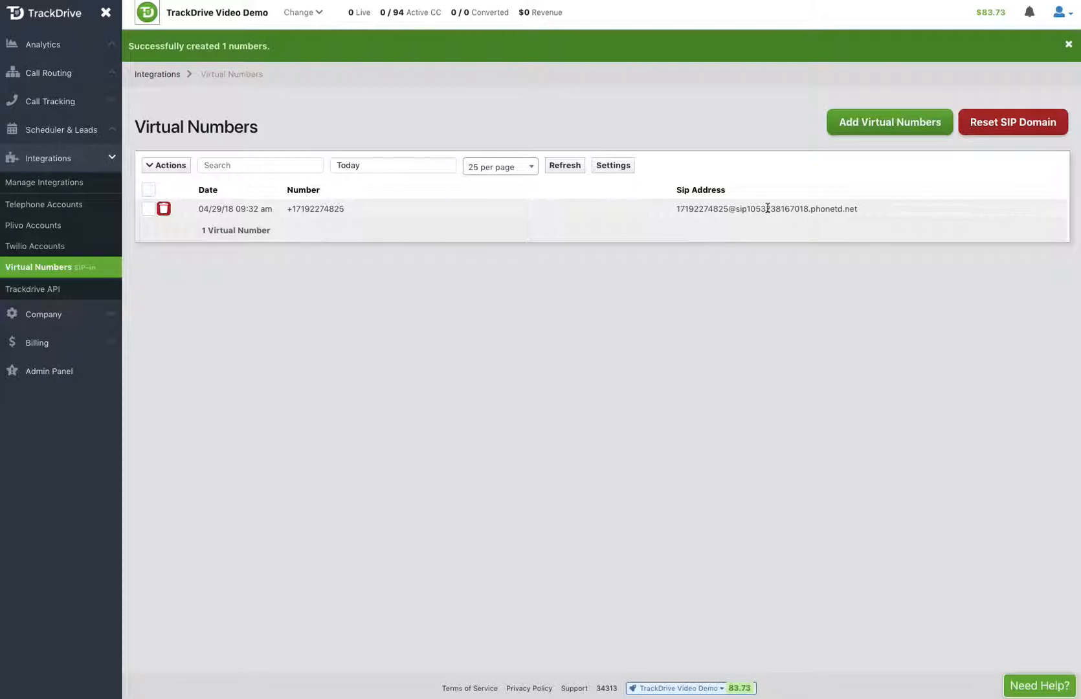
double_click(769, 208)
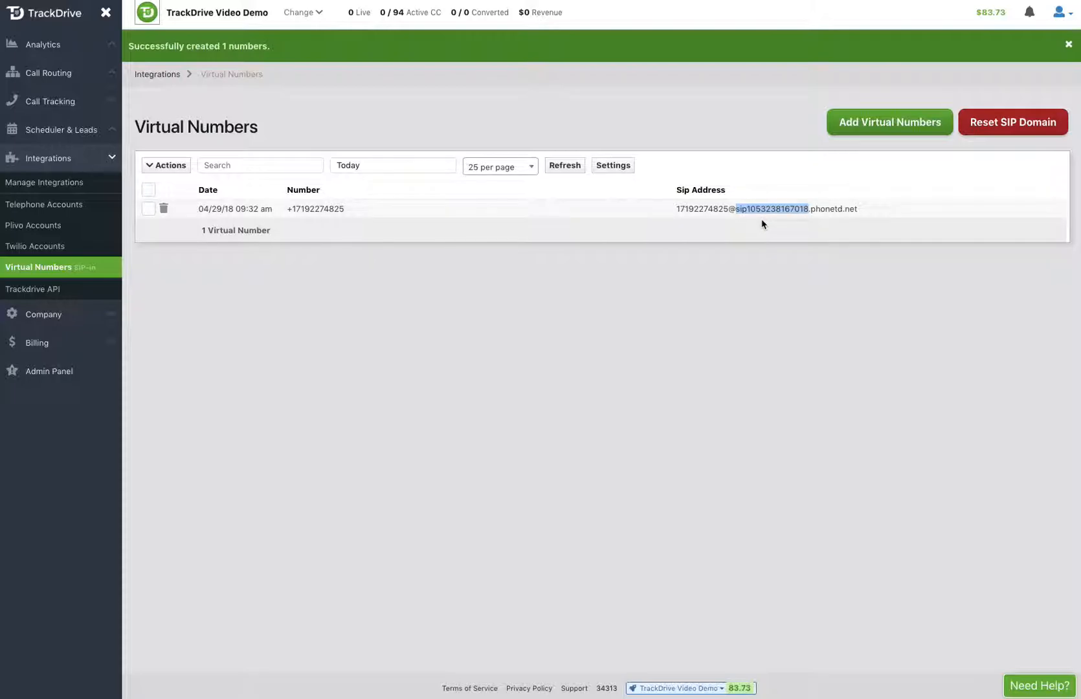
mouse_move(589, 402)
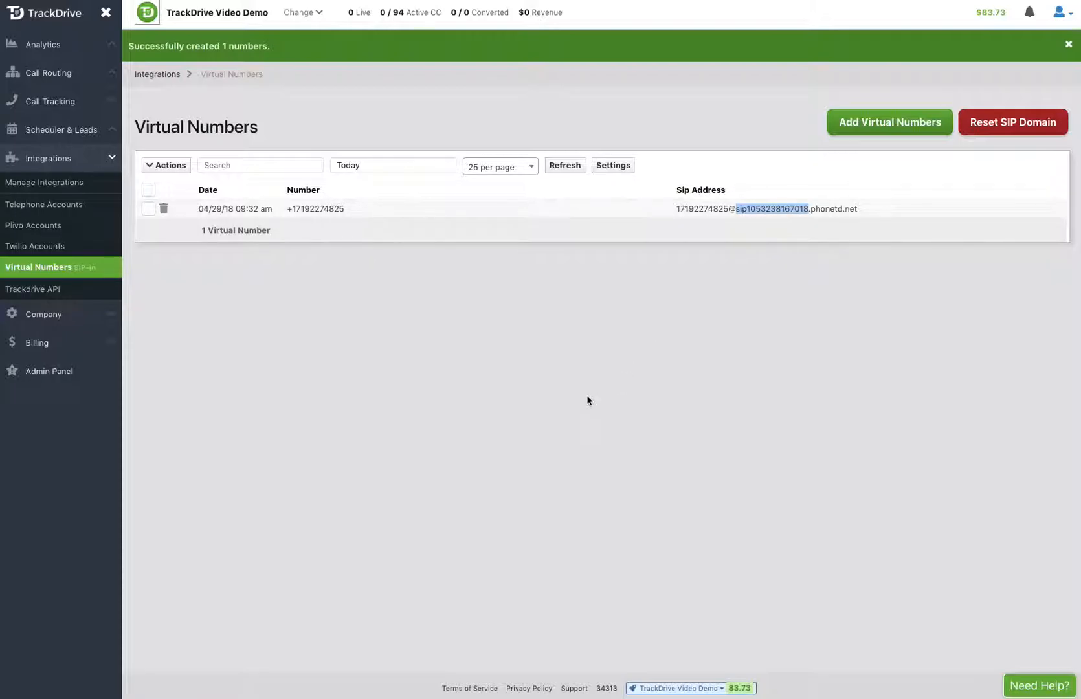
mouse_move(60, 80)
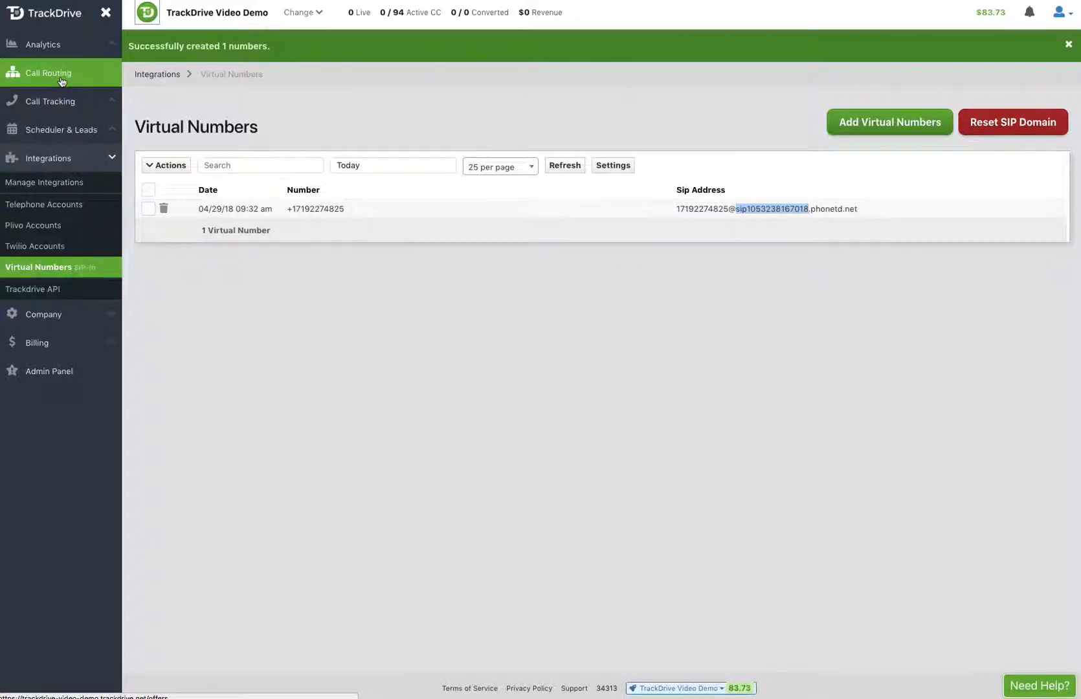
click(45, 73)
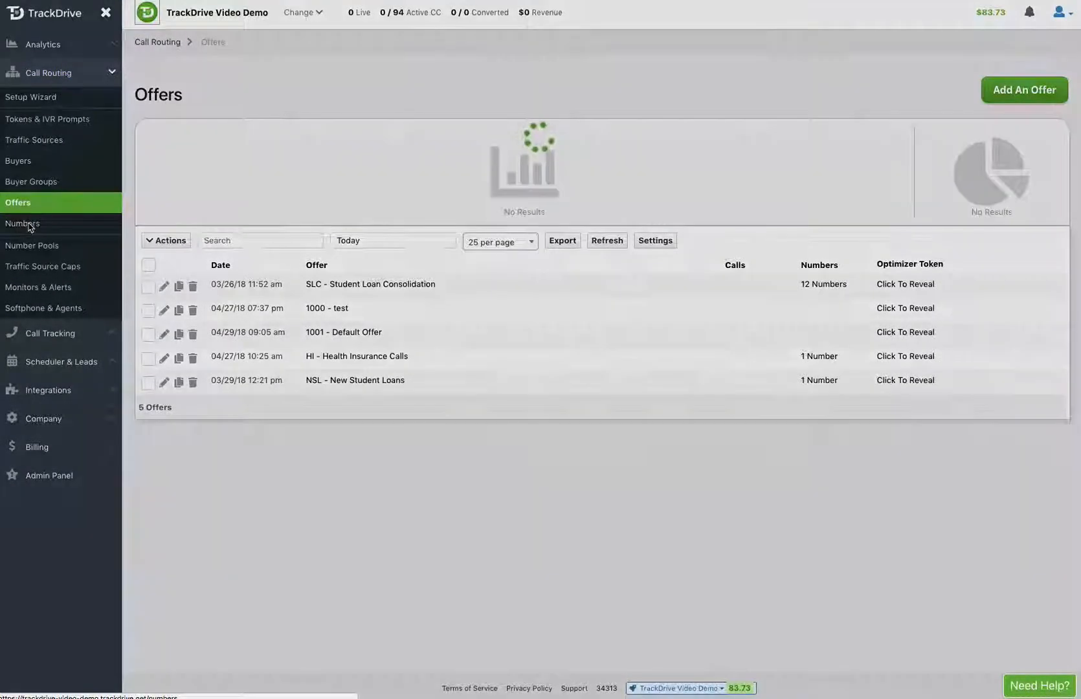
click(21, 224)
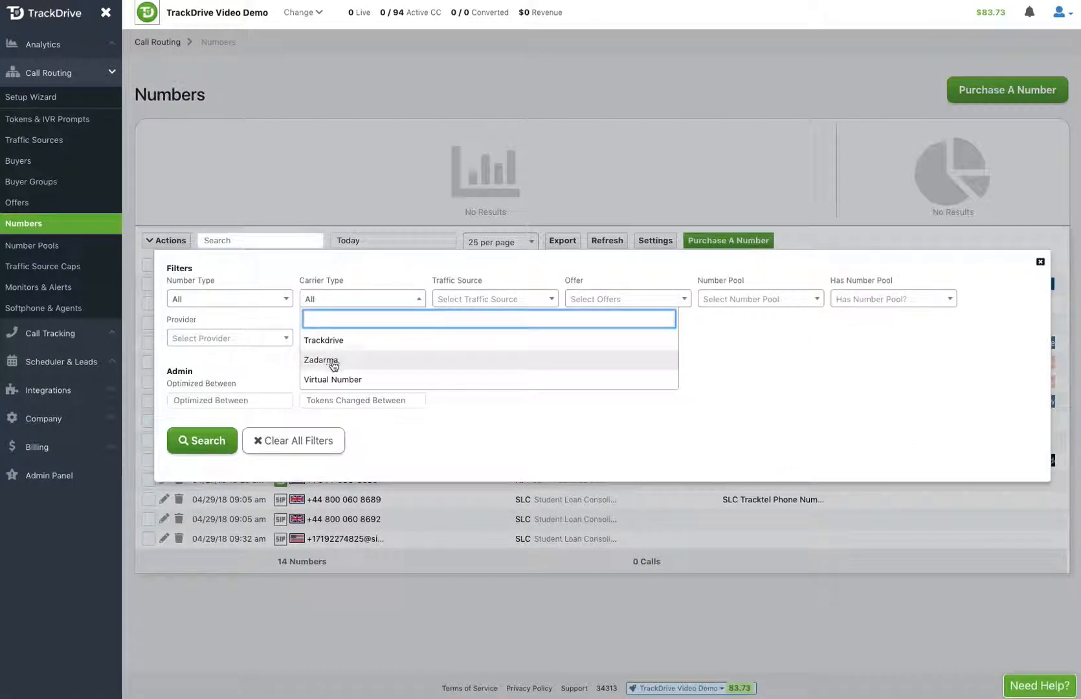
click(333, 380)
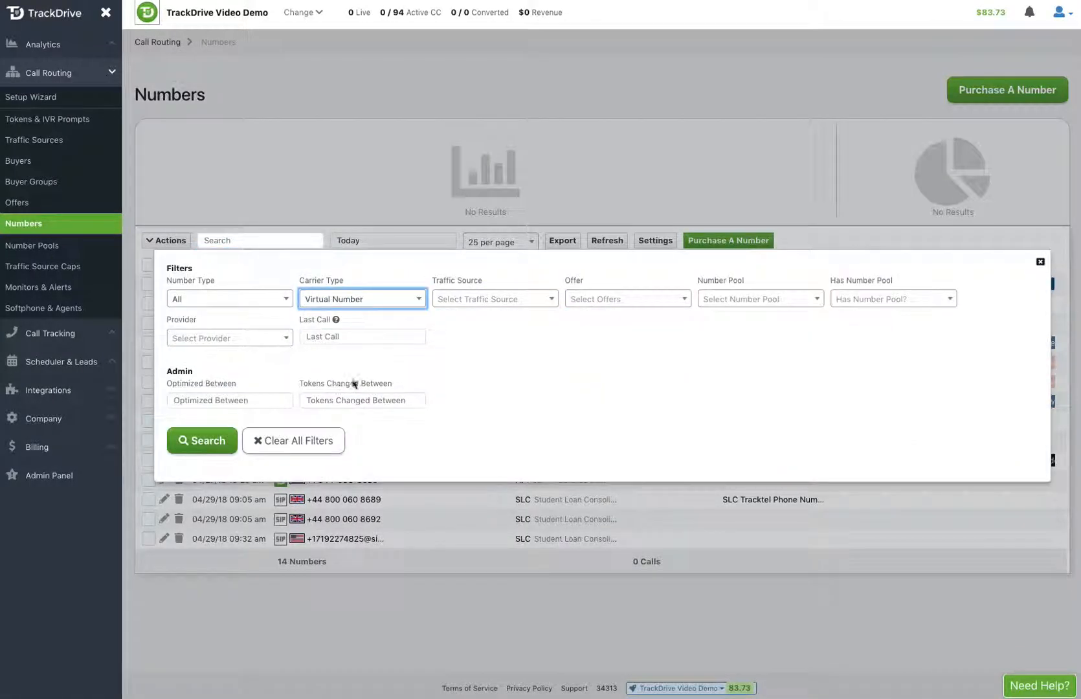
click(202, 442)
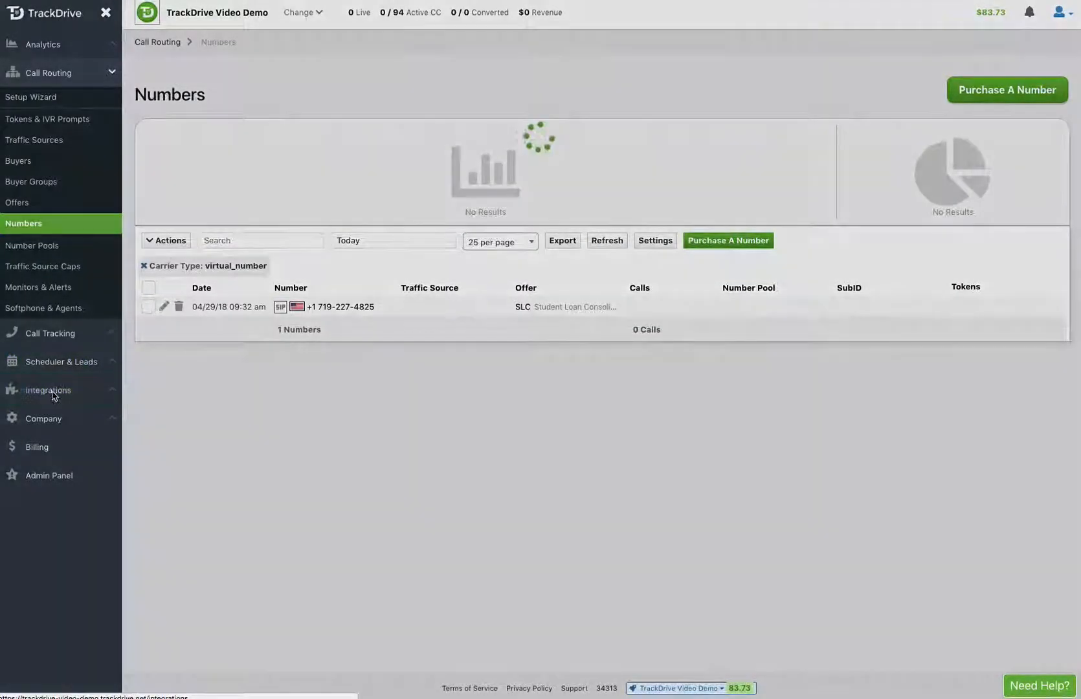
click(48, 391)
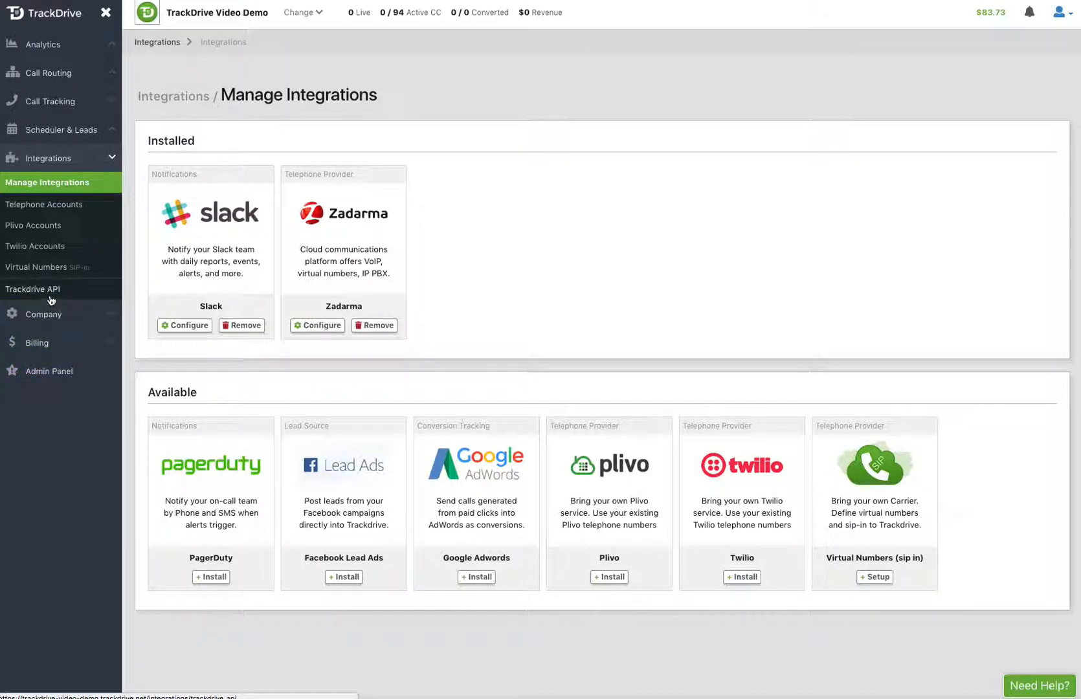
click(36, 266)
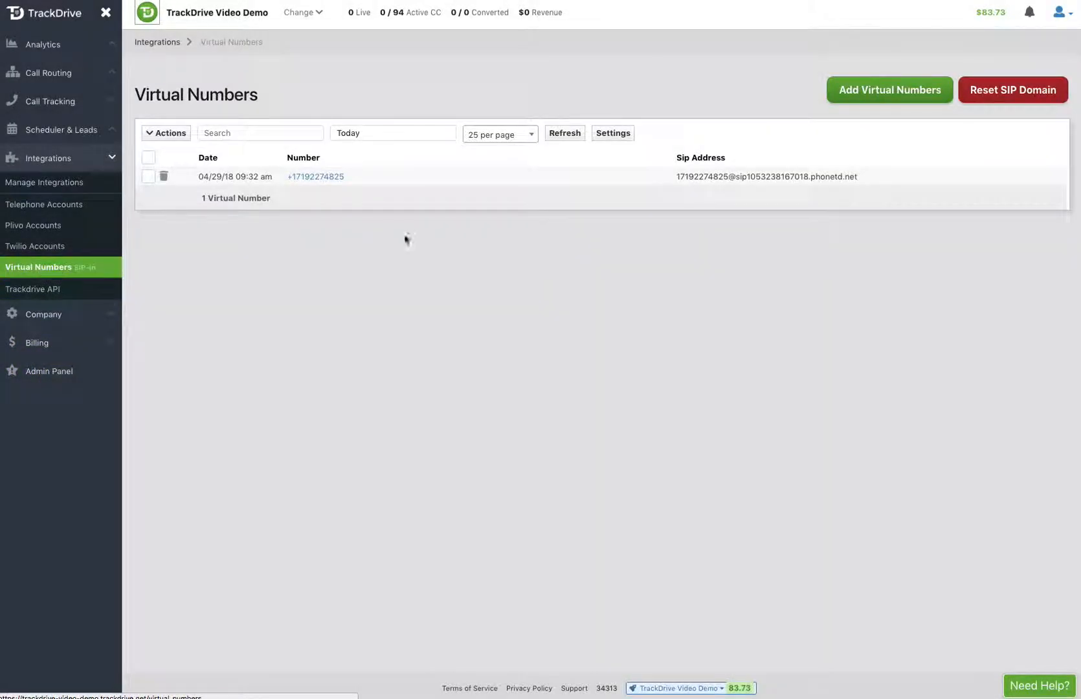
mouse_move(692, 286)
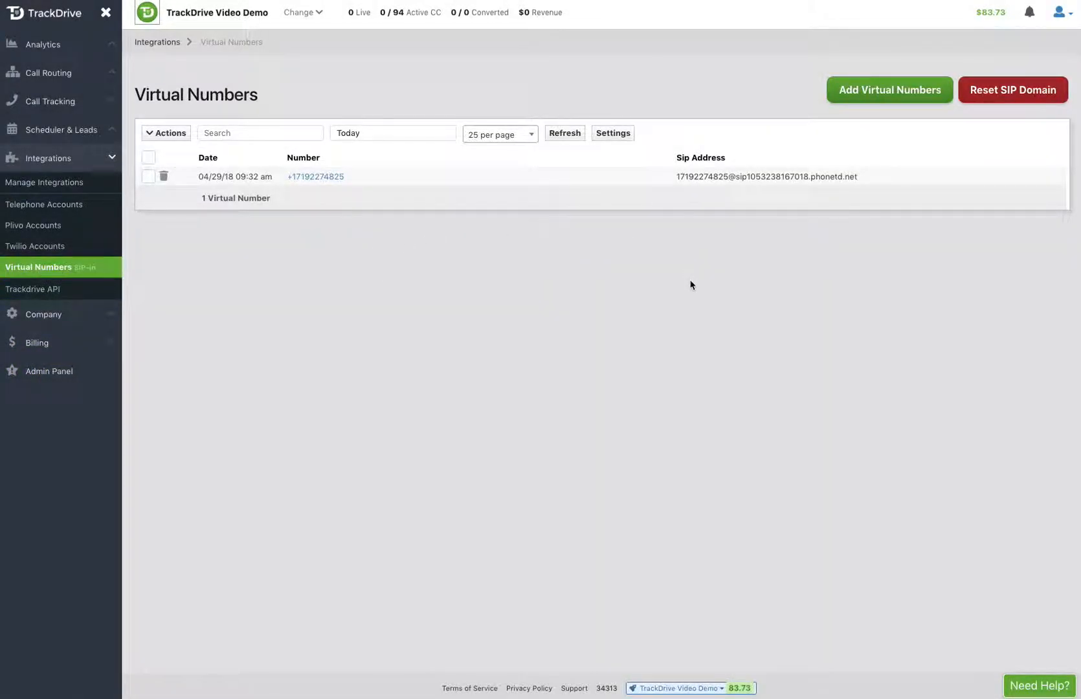